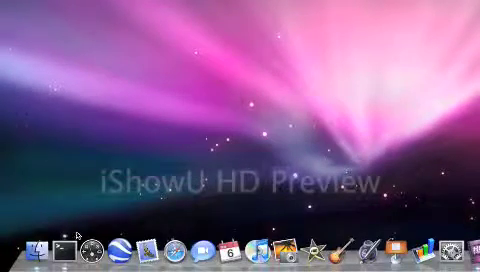
pyautogui.moveTo(55, 242)
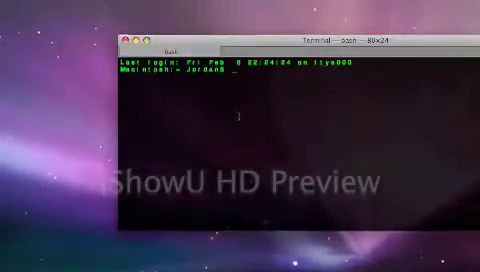
# - Run 'defaults write com.apple.dashboard devmode YES' at the bash prompt
pyautogui.write('defaults')
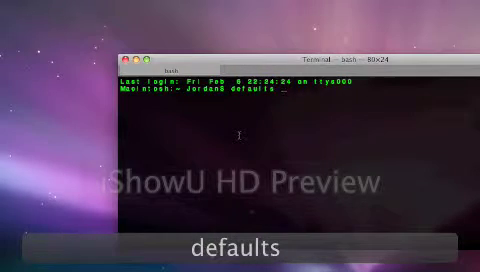
pyautogui.write('write')
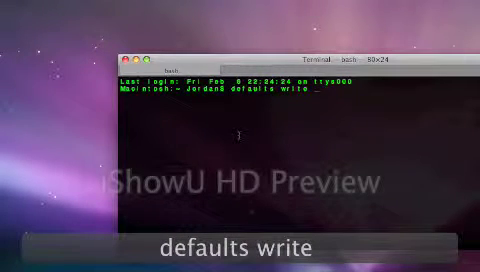
pyautogui.write('com.ap')
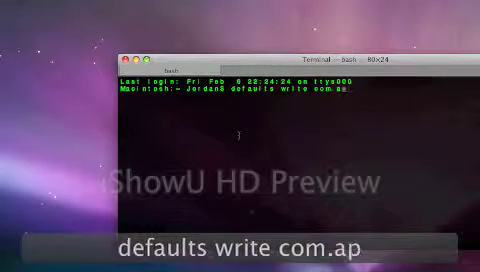
pyautogui.write('pple.d')
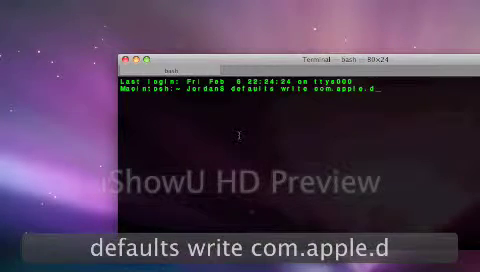
pyautogui.write('ashboard')
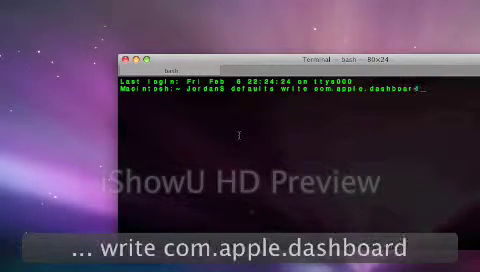
pyautogui.write('de')
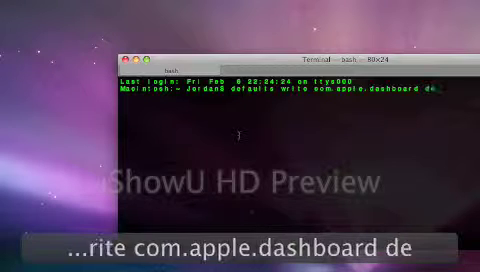
pyautogui.write('devmode')
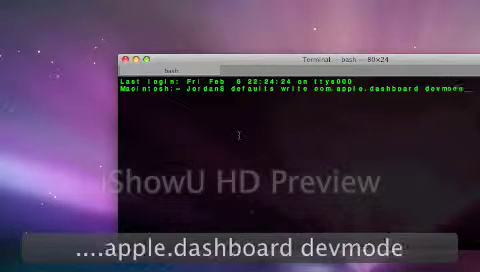
pyautogui.write('YE')
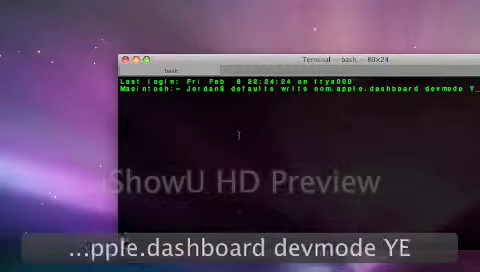
pyautogui.press('Return')
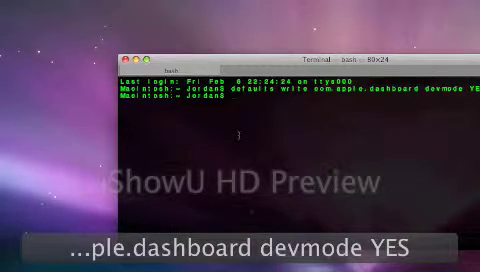